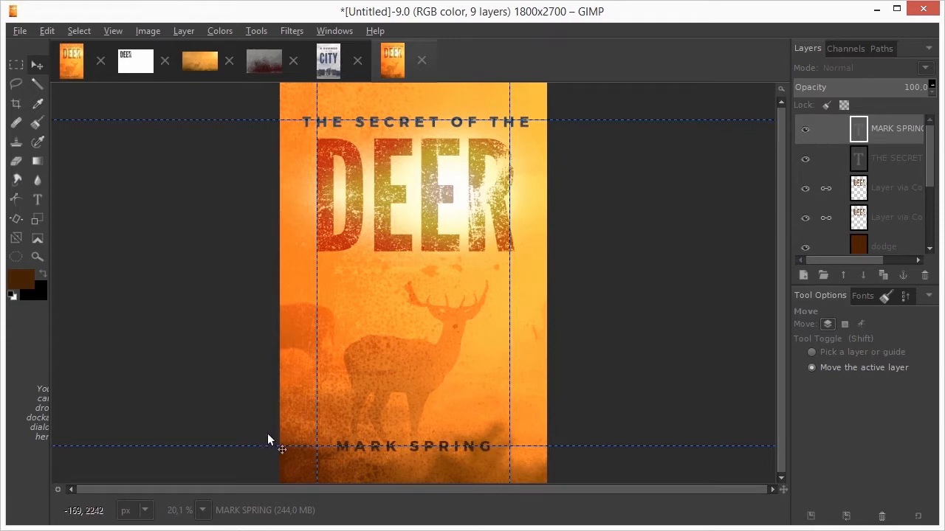
{"action": "mouse_move", "coordinate": [447, 478]}
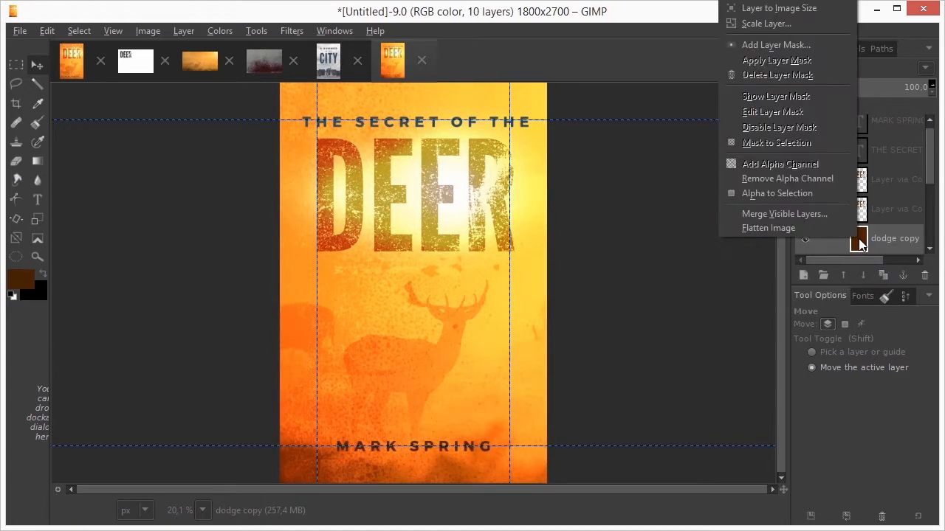
{"action": "mouse_move", "coordinate": [775, 44]}
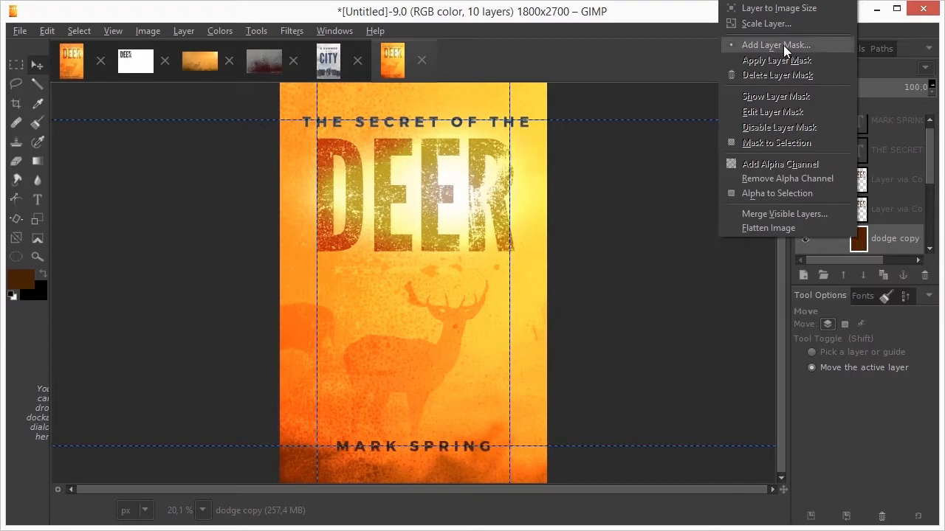
Add a black, fully transparent layer mask to the dodge copy layer
{"action": "left_click", "coordinate": [776, 44]}
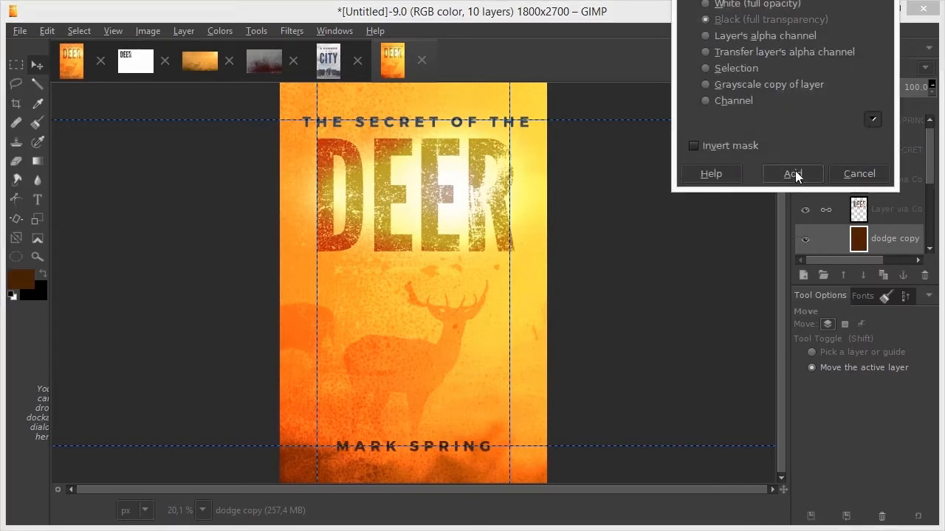
{"action": "left_click", "coordinate": [792, 173]}
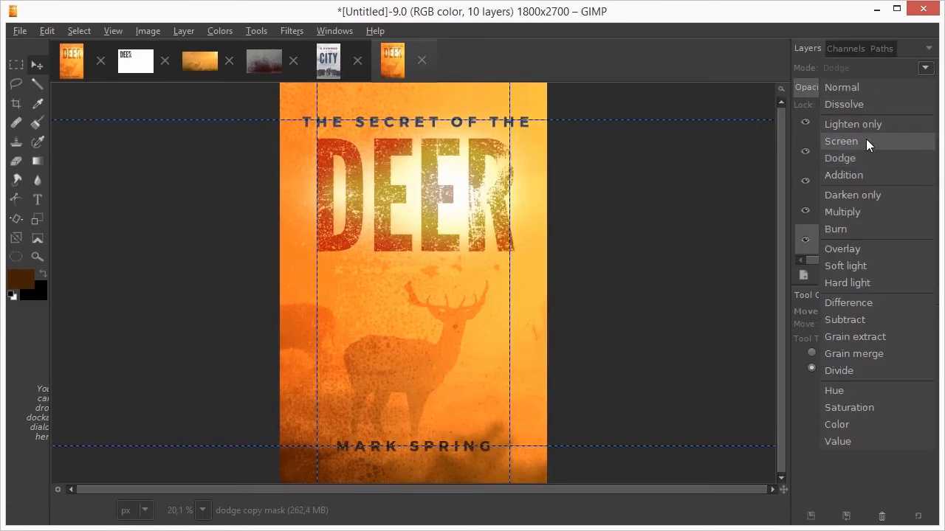
Set the dodge copy to Screen mode and ready a soft brush for its mask
{"action": "left_click", "coordinate": [841, 141]}
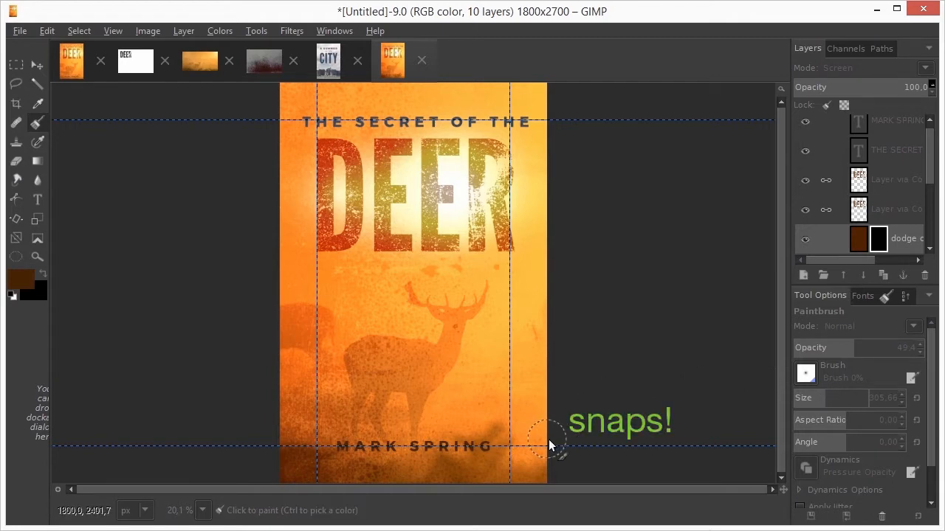
{"action": "mouse_move", "coordinate": [131, 153]}
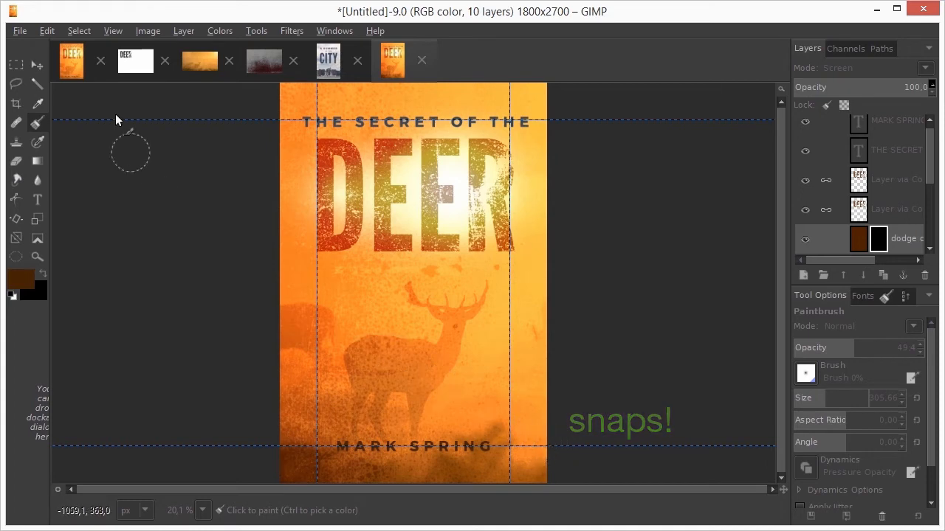
{"action": "left_click", "coordinate": [112, 30]}
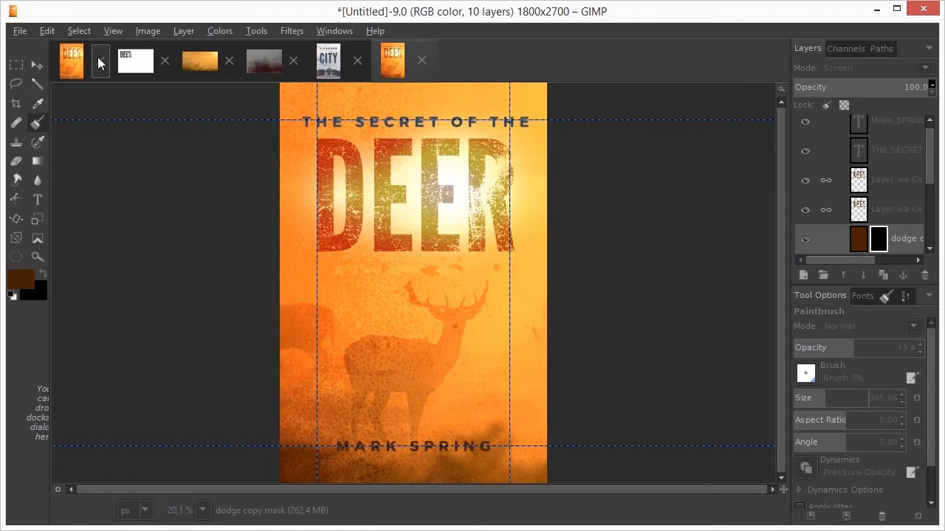
{"action": "left_click", "coordinate": [112, 30]}
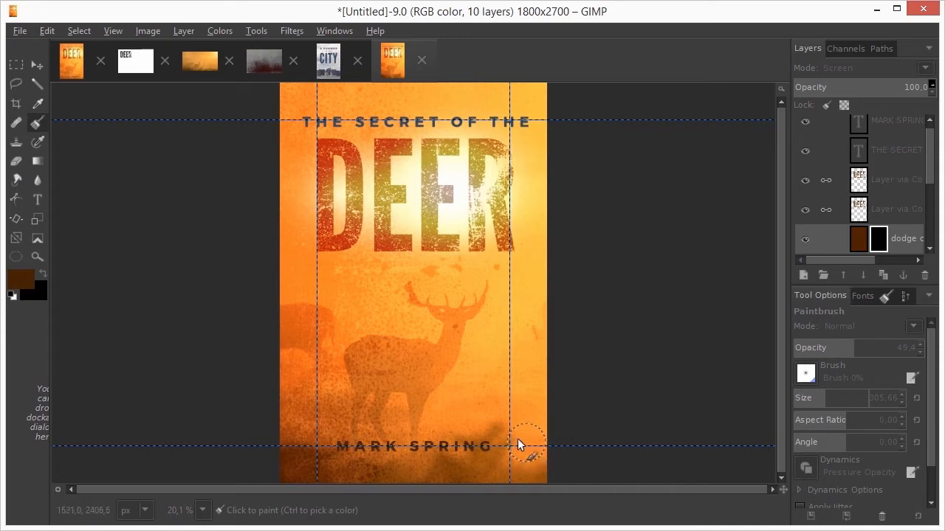
{"action": "mouse_move", "coordinate": [524, 467]}
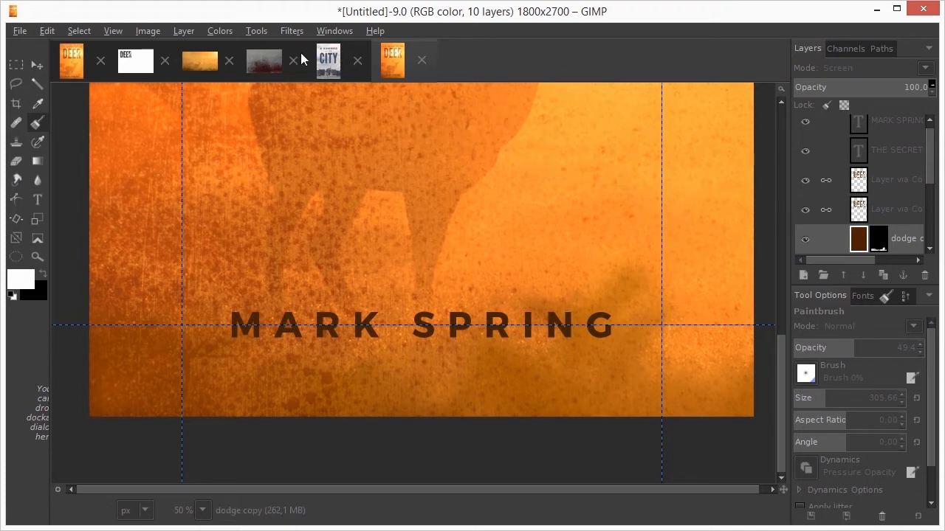
Apply Hue-Saturation with hue -12, lightness 16 and saturation -21
{"action": "left_click", "coordinate": [219, 30]}
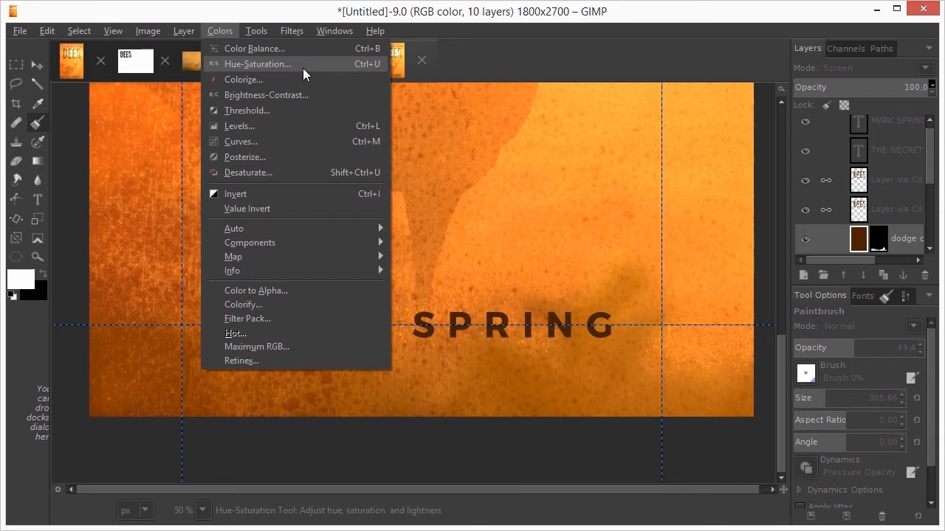
{"action": "left_click", "coordinate": [257, 64]}
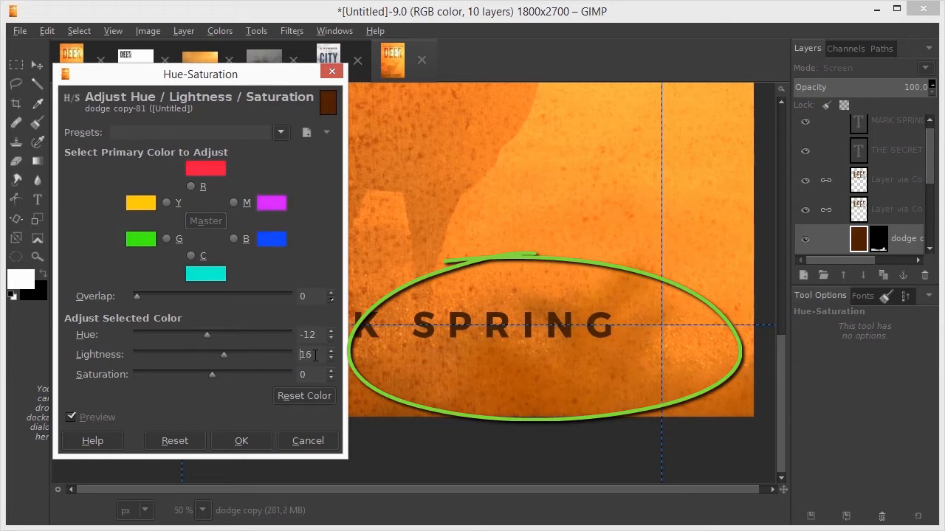
{"action": "type", "text": "-13"}
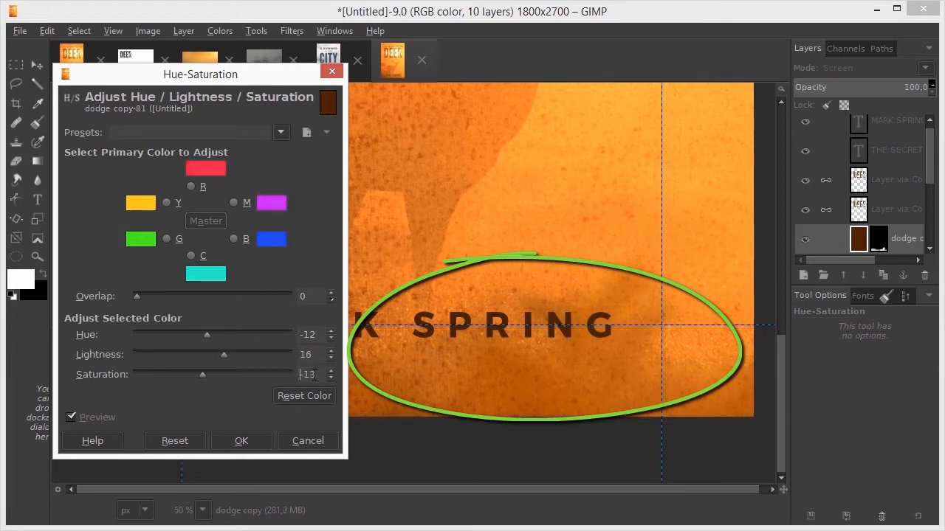
{"action": "left_click_drag", "start_coordinate": [202, 374], "coordinate": [195, 375]}
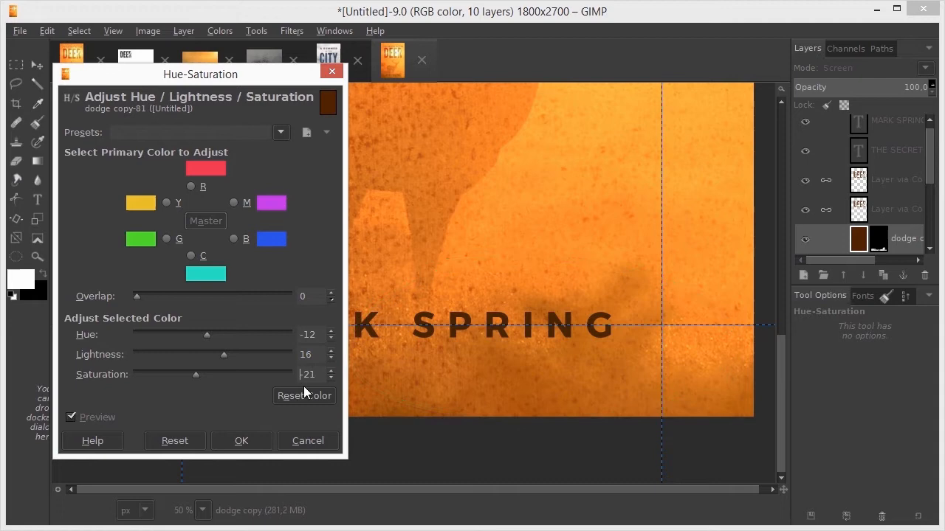
{"action": "left_click", "coordinate": [241, 441]}
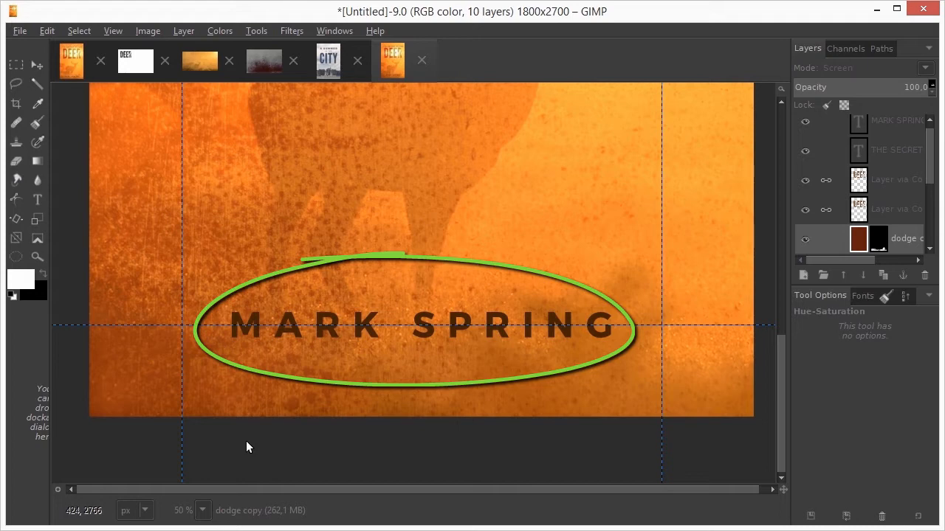
{"action": "mouse_move", "coordinate": [258, 449]}
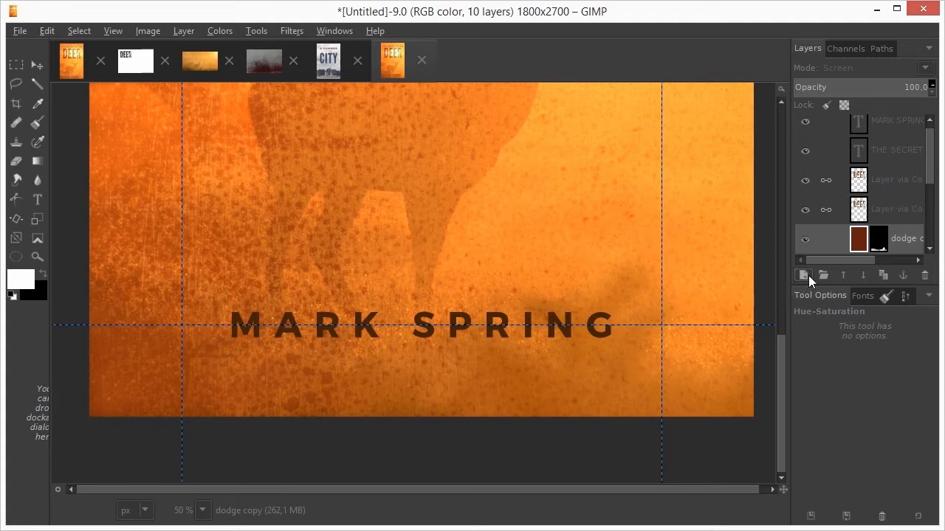
On a new layer, select a square-cornered rectangle around MARK SPRING
{"action": "left_click", "coordinate": [803, 275]}
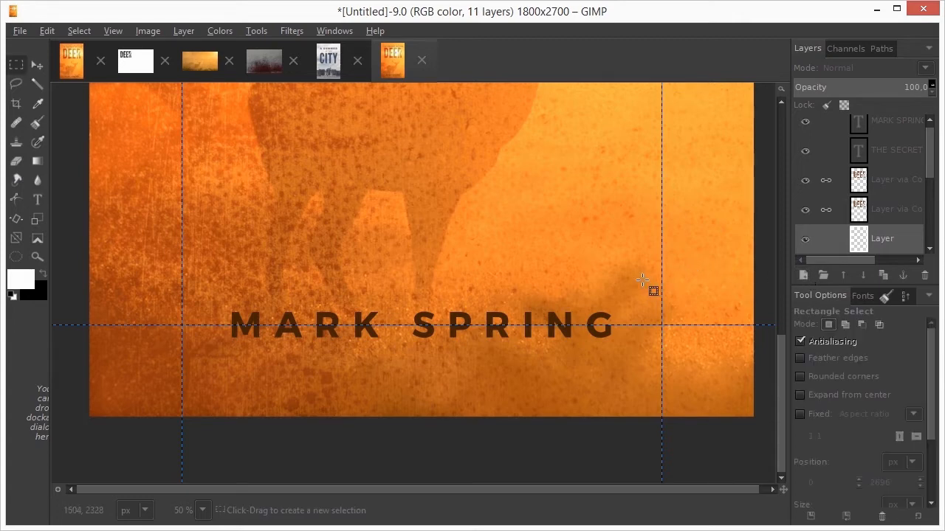
{"action": "mouse_move", "coordinate": [207, 292]}
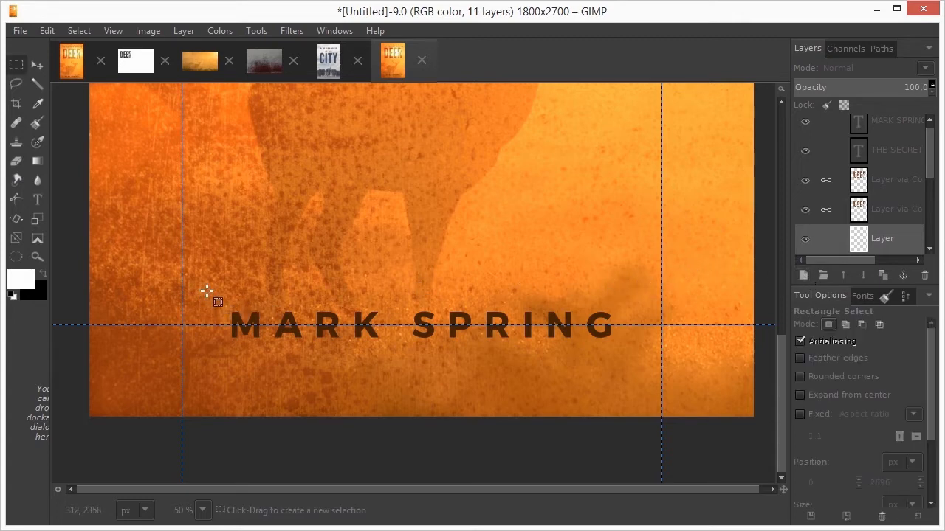
{"action": "left_click_drag", "start_coordinate": [219, 301], "coordinate": [403, 359]}
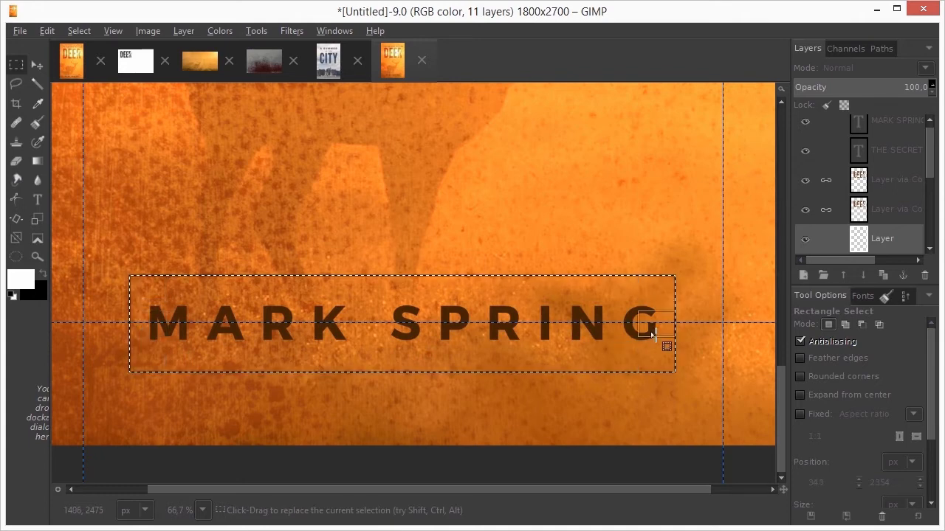
{"action": "left_click", "coordinate": [800, 376]}
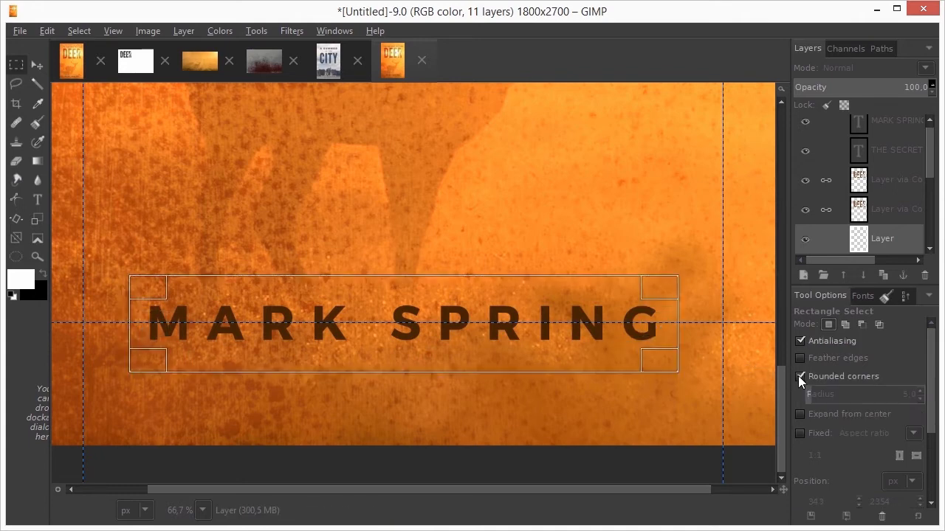
{"action": "left_click", "coordinate": [800, 376]}
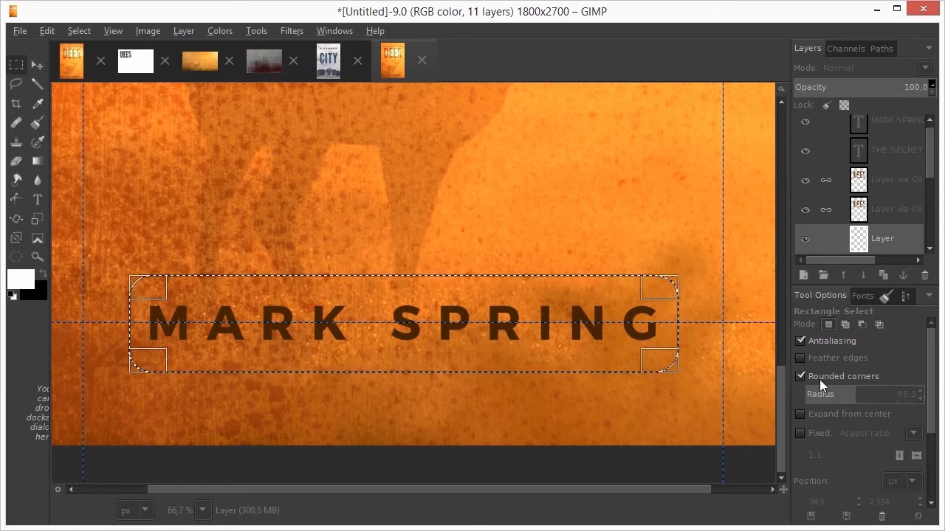
{"action": "left_click", "coordinate": [800, 376]}
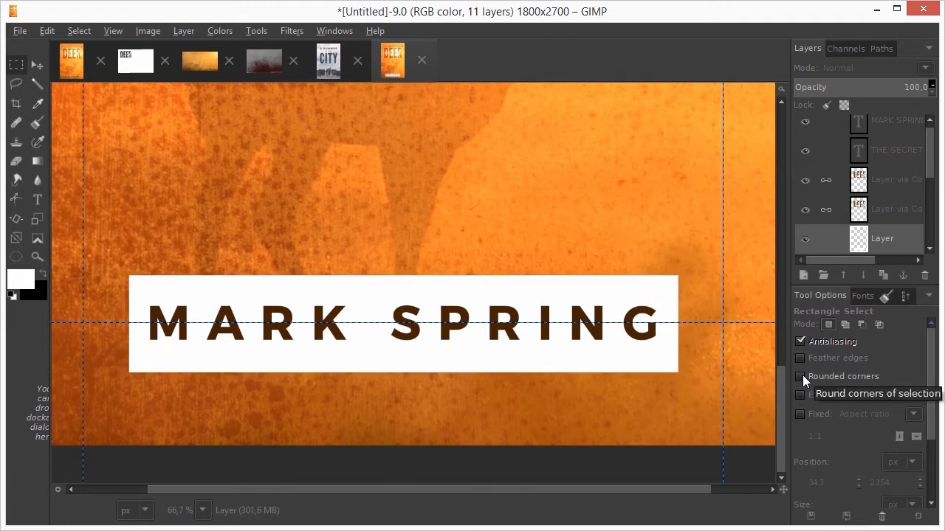
{"action": "mouse_move", "coordinate": [828, 144]}
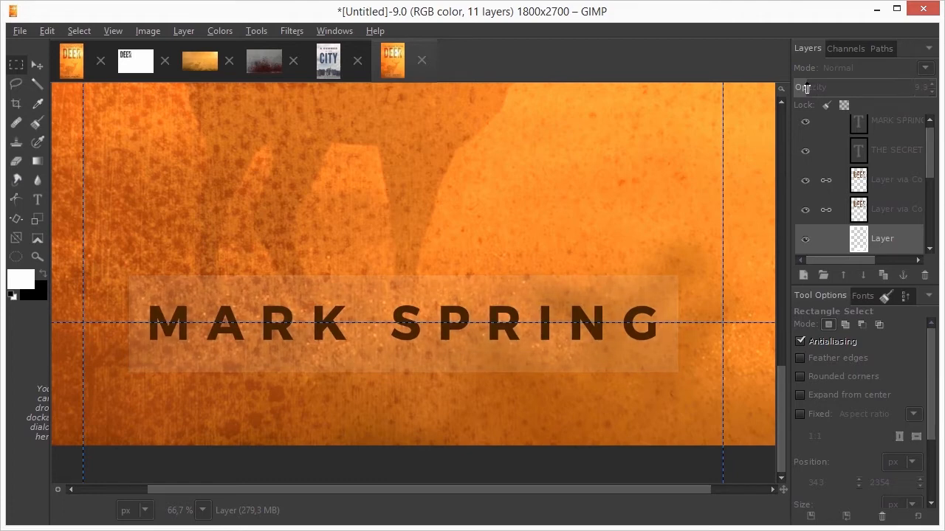
{"action": "mouse_move", "coordinate": [359, 153]}
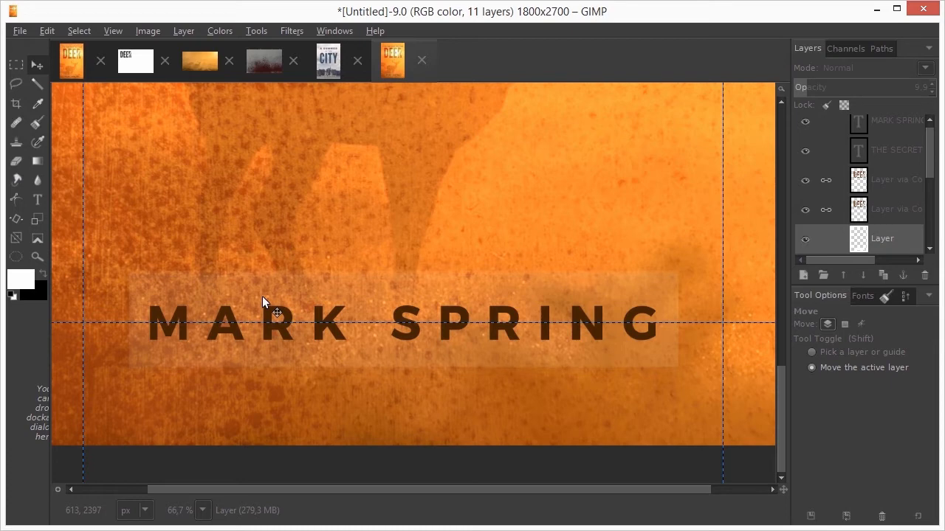
{"action": "mouse_move", "coordinate": [126, 308]}
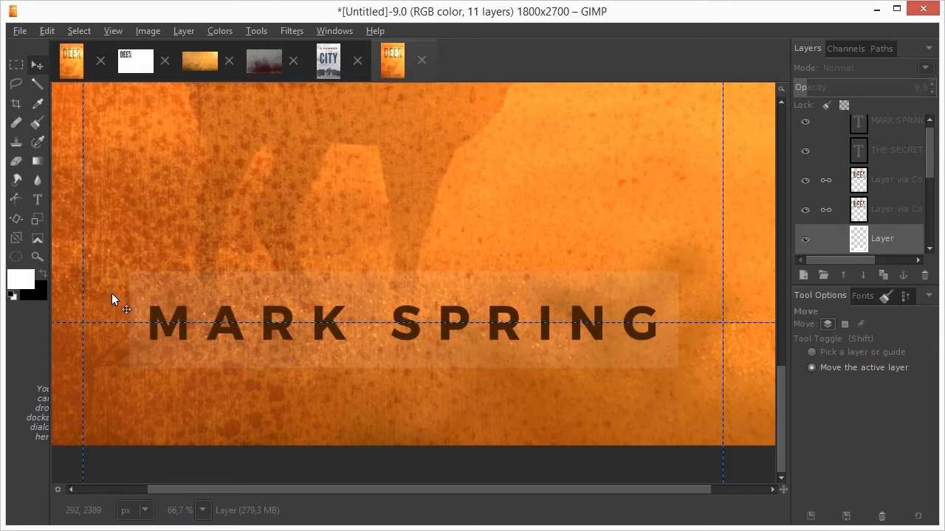
{"action": "mouse_move", "coordinate": [678, 307]}
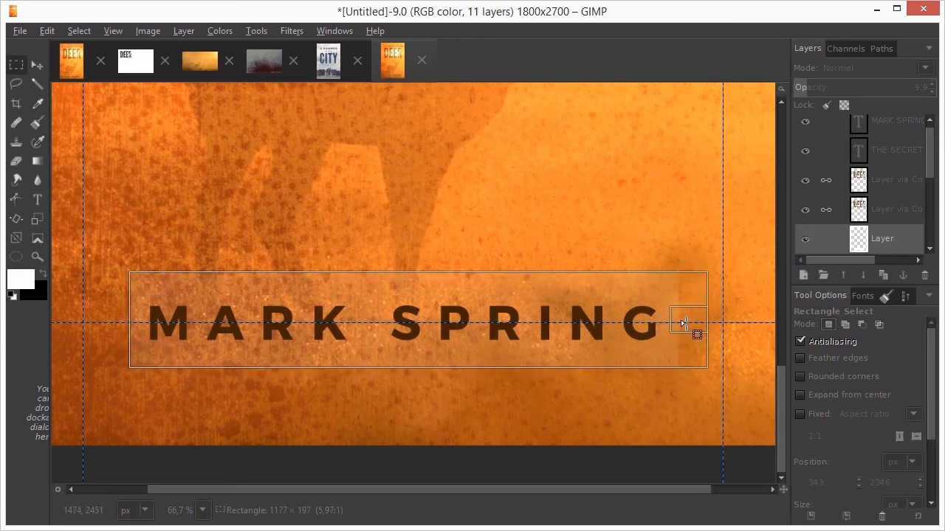
Resize the rectangle to fit around the MARK SPRING author name
{"action": "left_click_drag", "start_coordinate": [686, 324], "coordinate": [129, 324]}
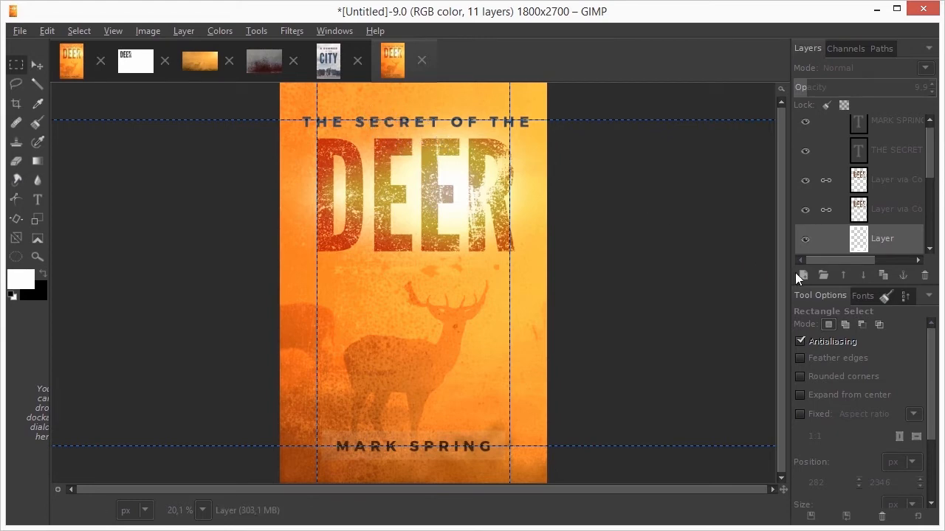
Add a new empty layer and select the outline of the title text
{"action": "left_click", "coordinate": [802, 275]}
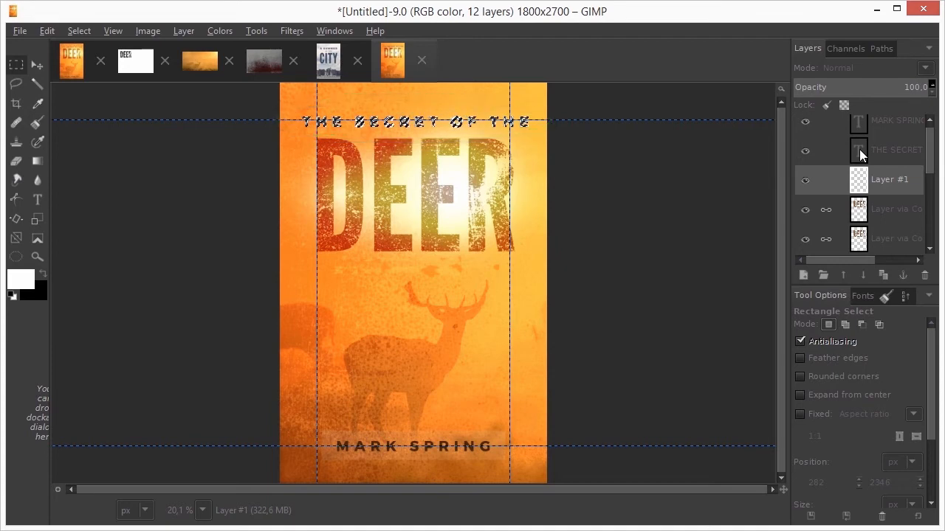
{"action": "left_click", "coordinate": [889, 179]}
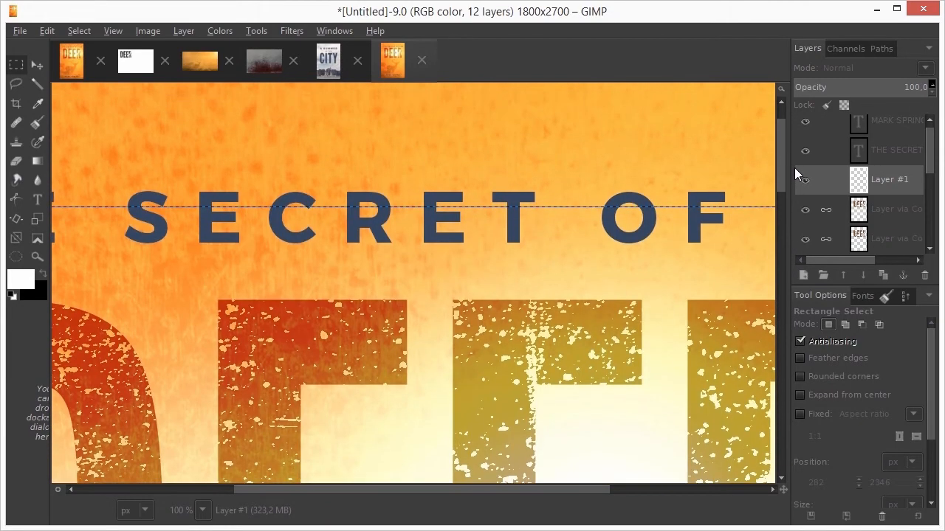
Blur the title glow, set it to Overlay, and add a copy at about 58% opacity
{"action": "left_click", "coordinate": [290, 30]}
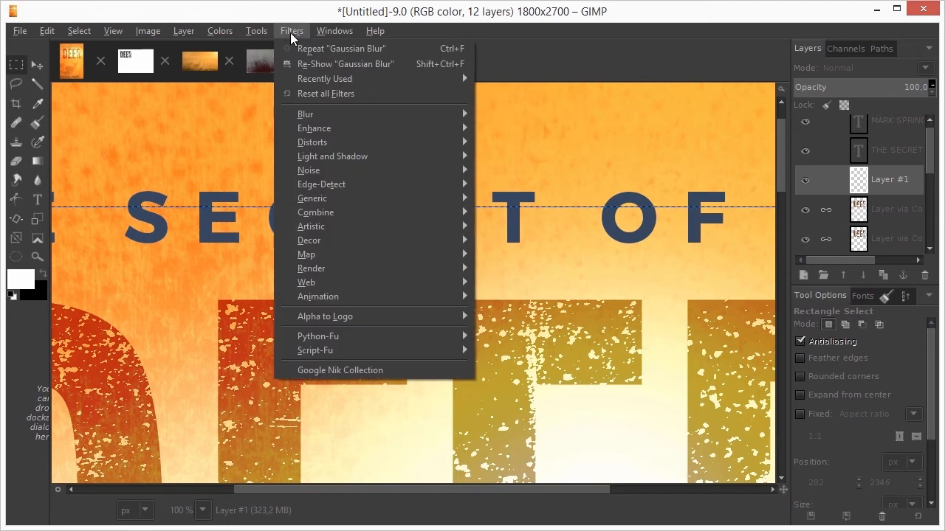
{"action": "mouse_move", "coordinate": [304, 114]}
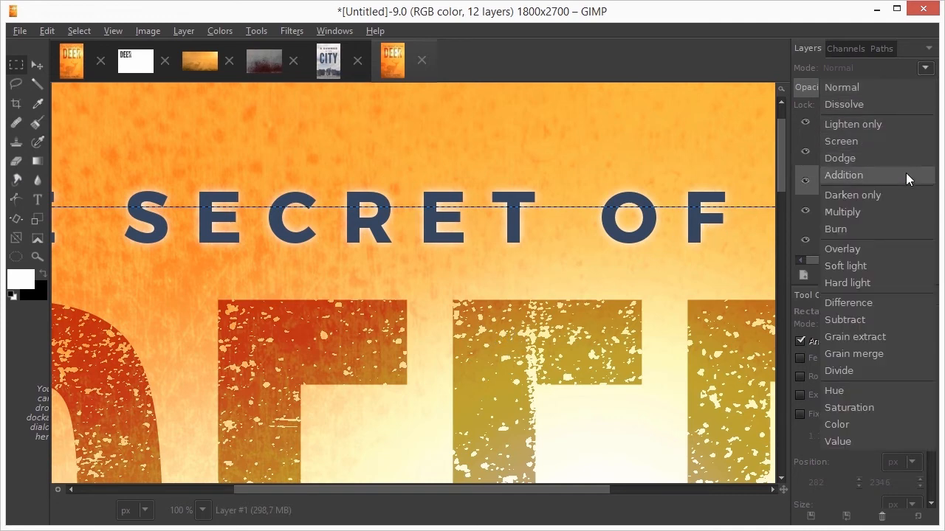
{"action": "left_click", "coordinate": [842, 249]}
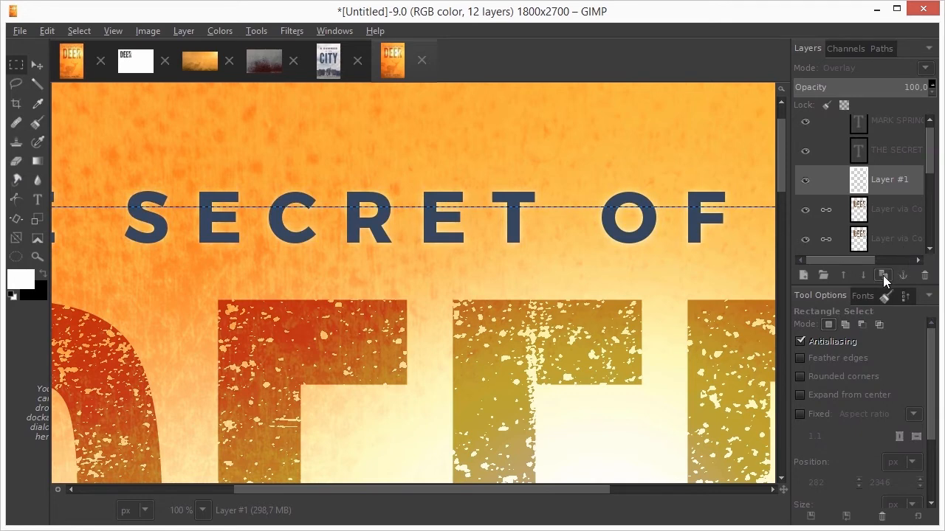
{"action": "left_click", "coordinate": [884, 275]}
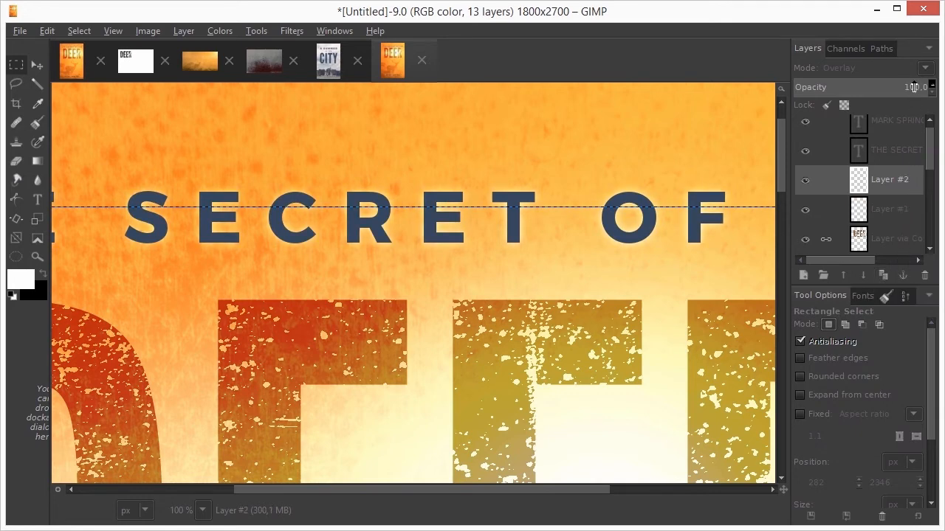
{"action": "left_click_drag", "start_coordinate": [926, 87], "coordinate": [870, 87]}
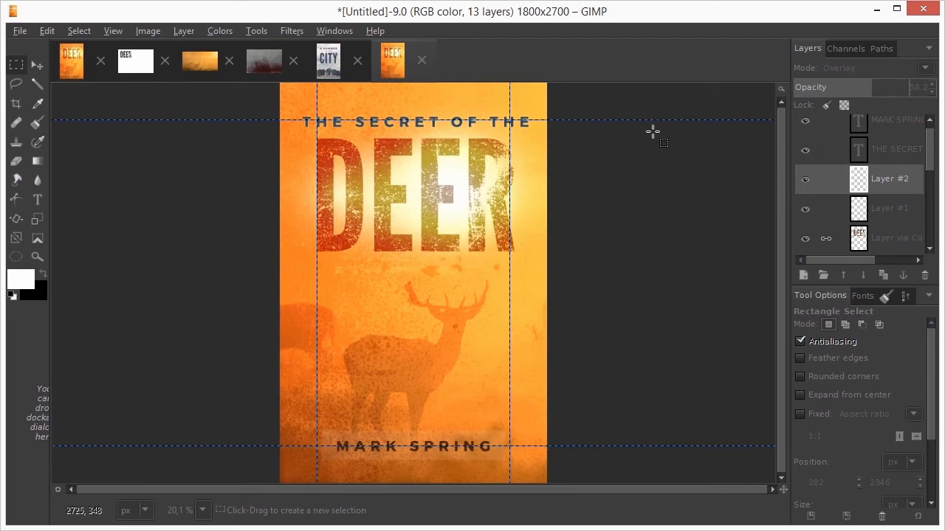
{"action": "mouse_move", "coordinate": [306, 116]}
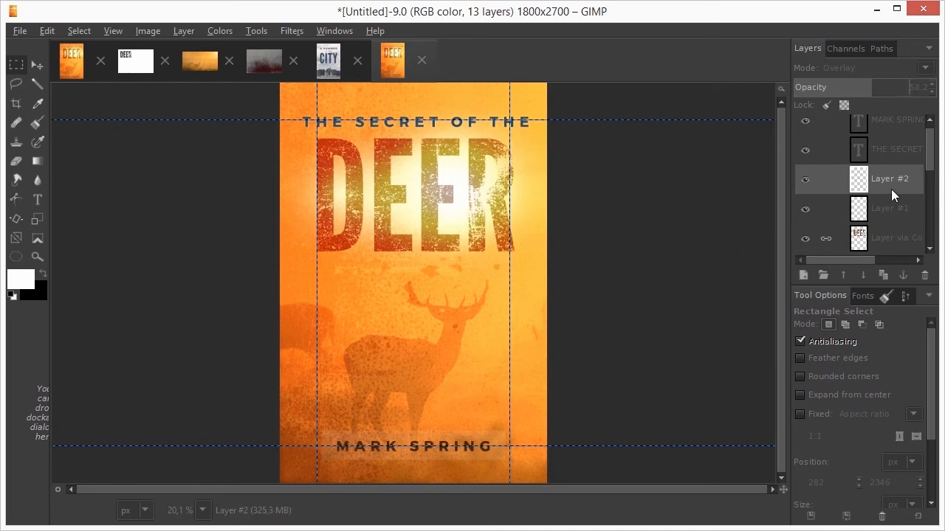
Set the leaves layer to Multiply and list brushes to choose Texture Hose 01
{"action": "scroll", "scroll_direction": "down", "scroll_amount": 3}
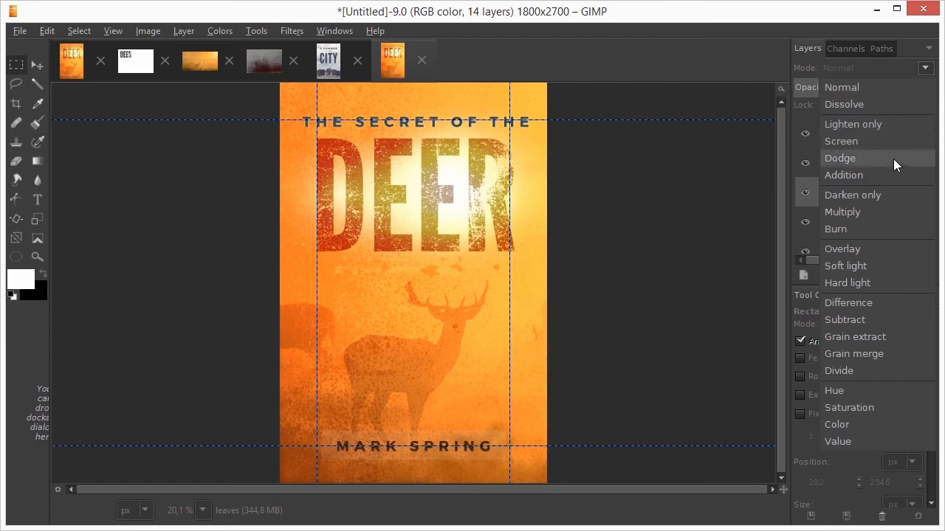
{"action": "left_click", "coordinate": [842, 211]}
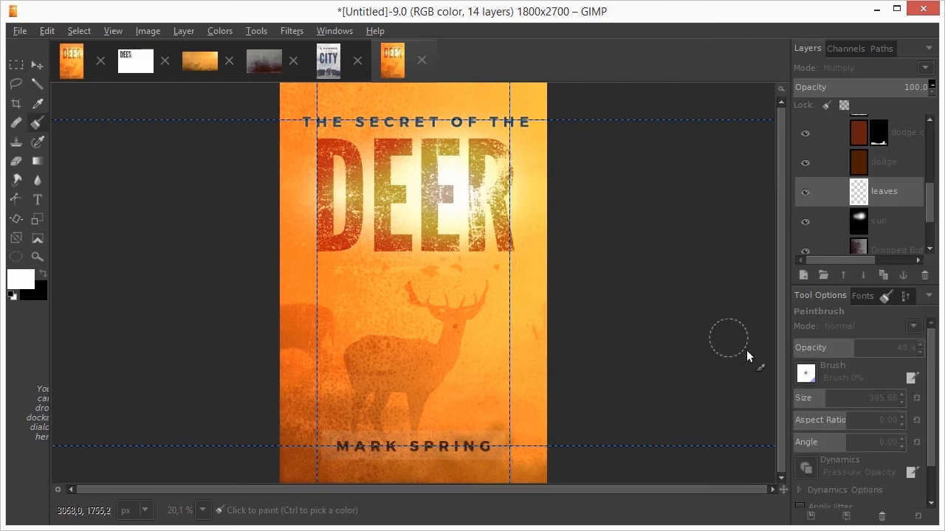
{"action": "left_click", "coordinate": [805, 372]}
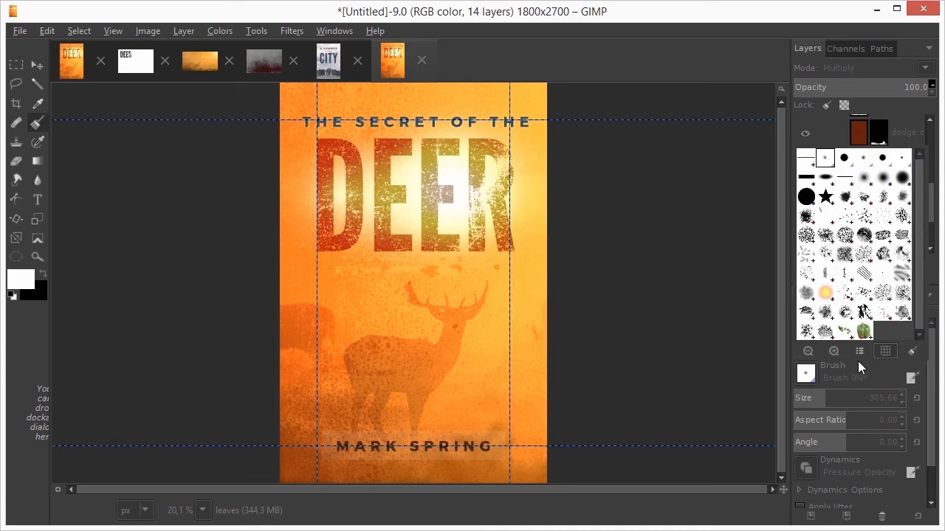
{"action": "mouse_move", "coordinate": [858, 355]}
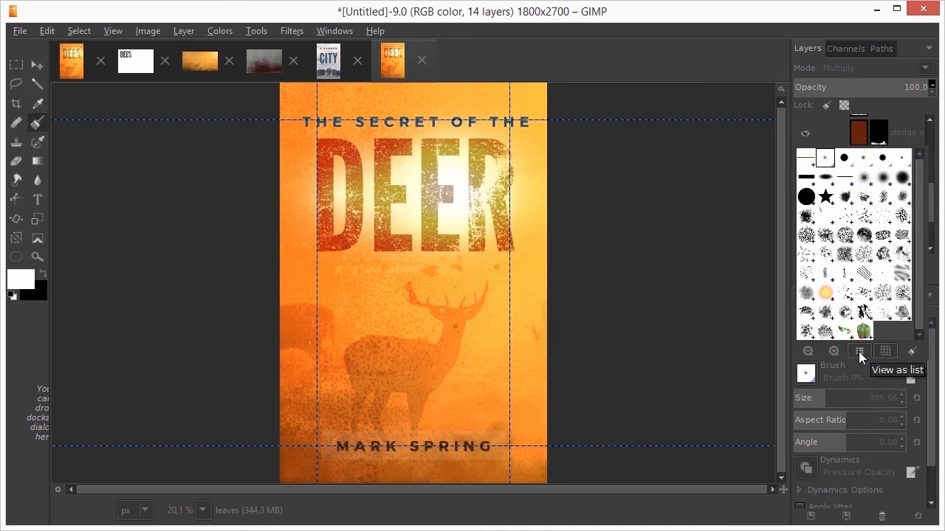
{"action": "left_click", "coordinate": [859, 350]}
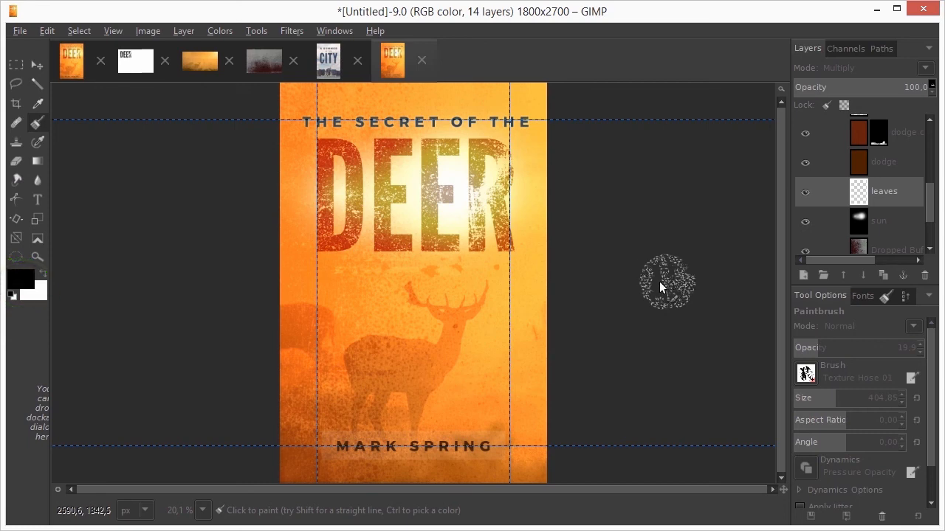
{"action": "mouse_move", "coordinate": [568, 158]}
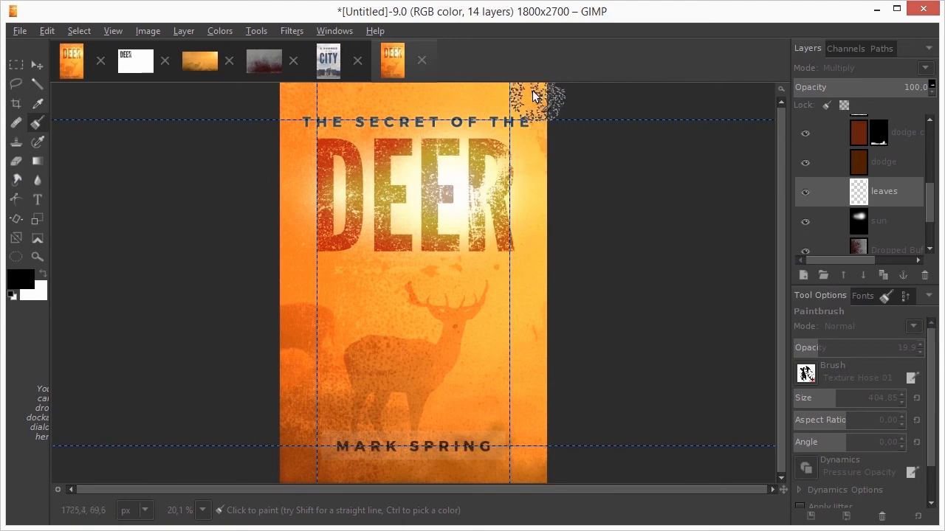
Paint black leaf texture across the cover's top edge, then add a vignette layer
{"action": "left_click_drag", "start_coordinate": [539, 99], "coordinate": [281, 104]}
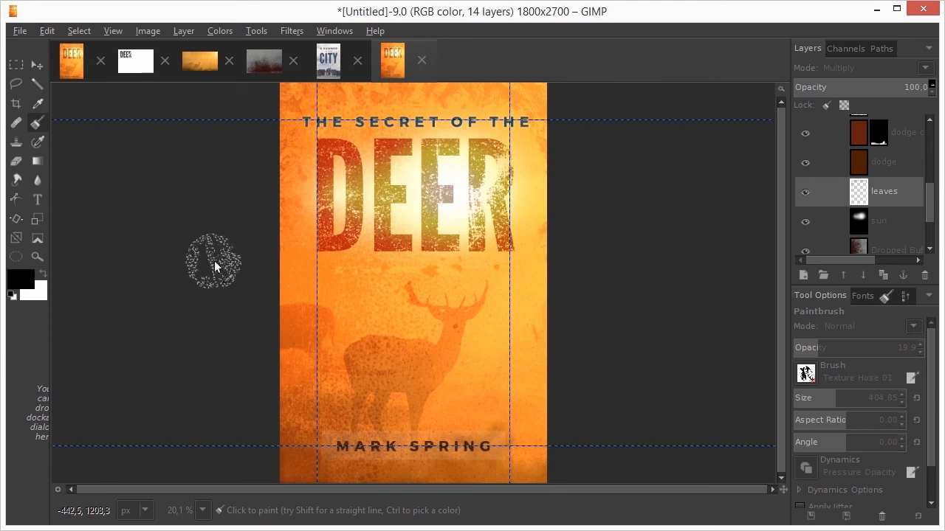
{"action": "mouse_move", "coordinate": [716, 258]}
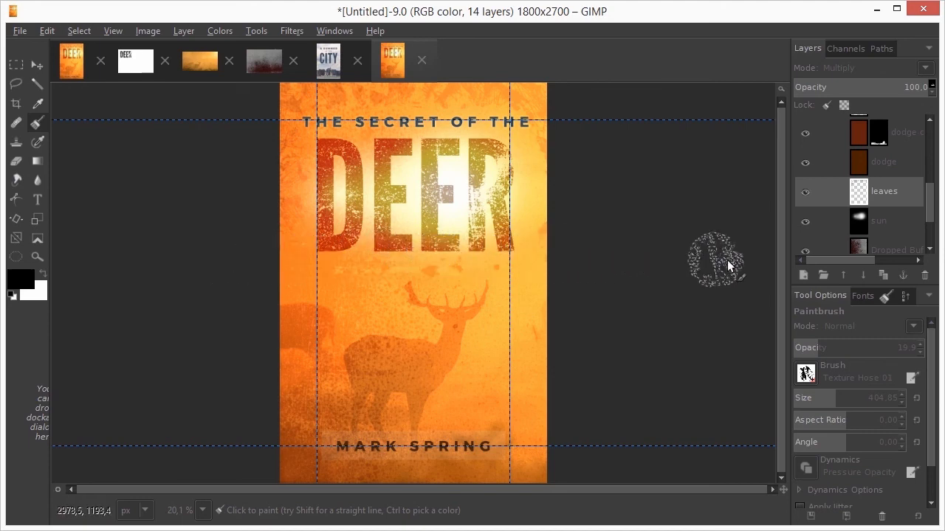
{"action": "left_click", "coordinate": [802, 274]}
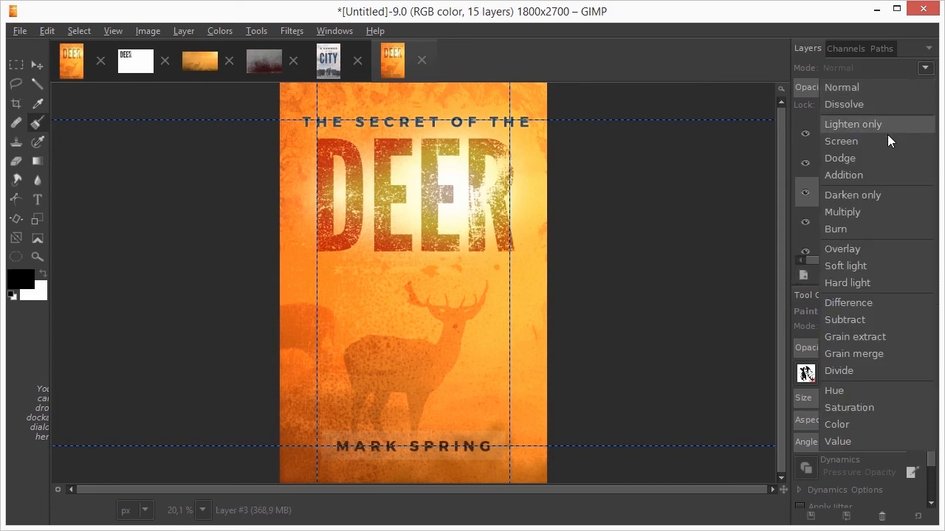
Set the new vignette layer to Multiply and switch to the soft round brush
{"action": "left_click", "coordinate": [842, 212]}
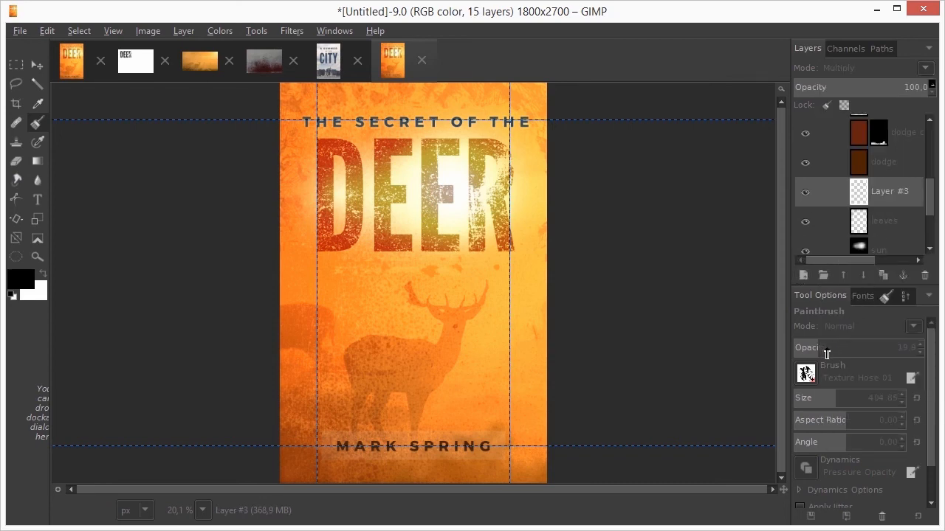
{"action": "left_click", "coordinate": [858, 352]}
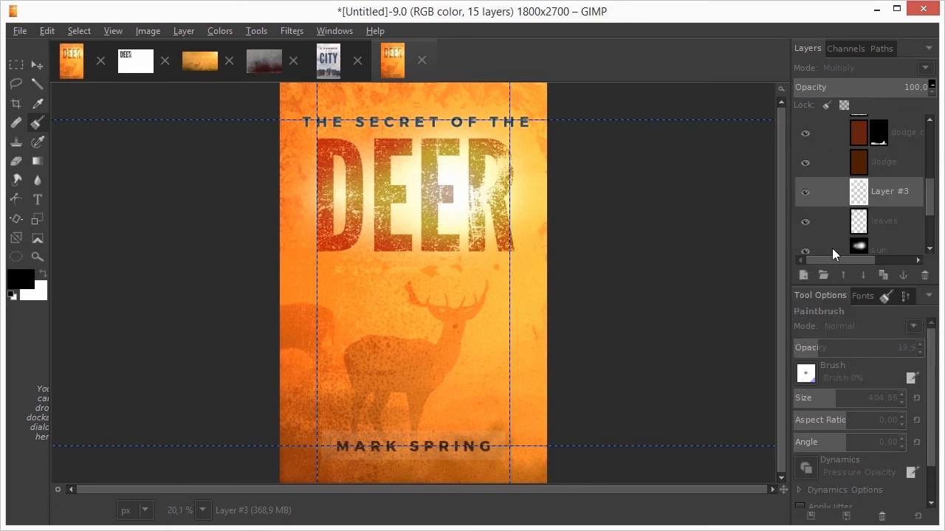
{"action": "mouse_move", "coordinate": [861, 397]}
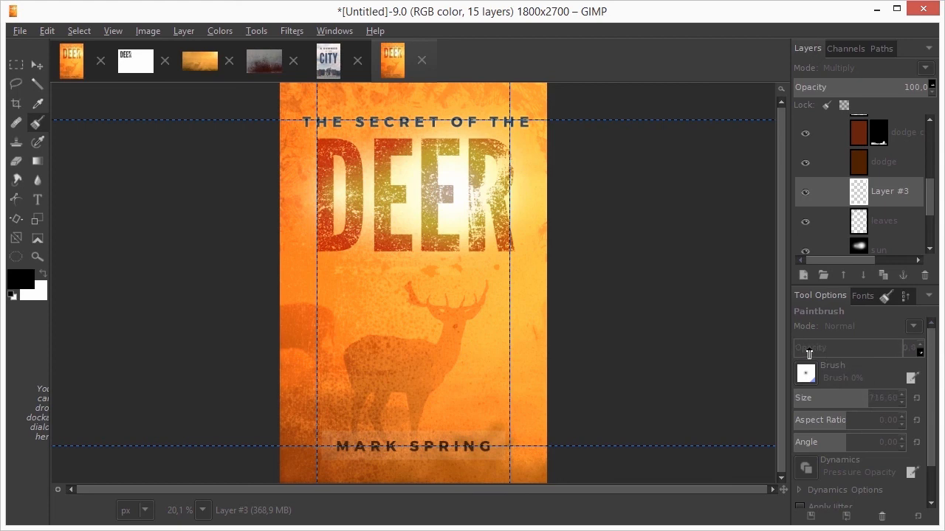
{"action": "mouse_move", "coordinate": [550, 116]}
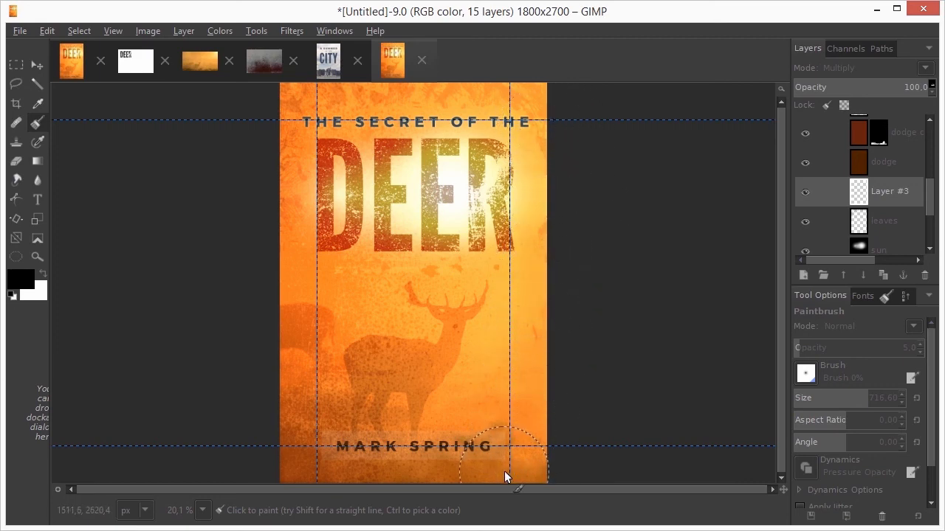
{"action": "mouse_move", "coordinate": [538, 447]}
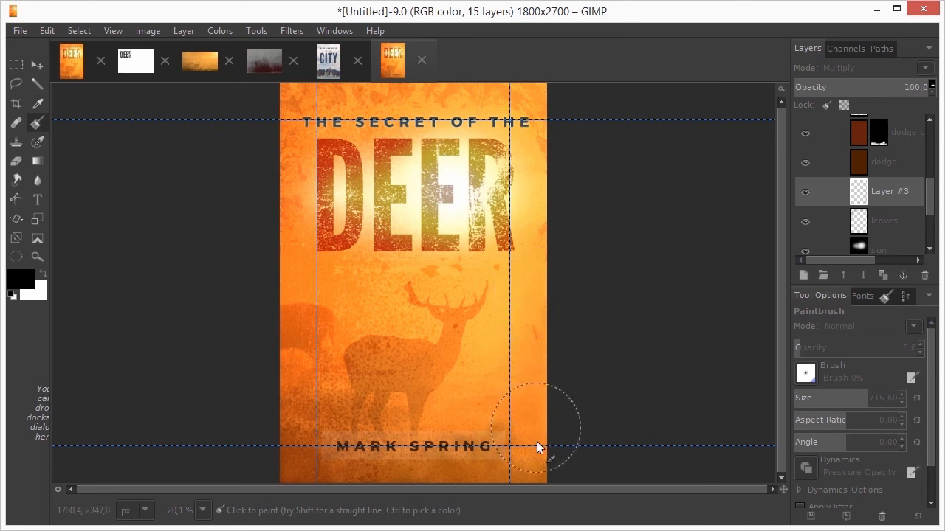
{"action": "mouse_move", "coordinate": [548, 392]}
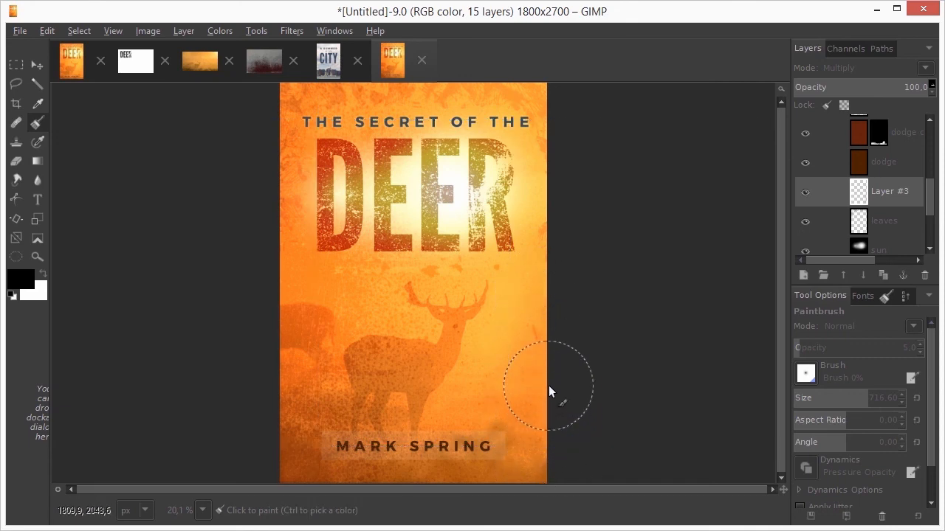